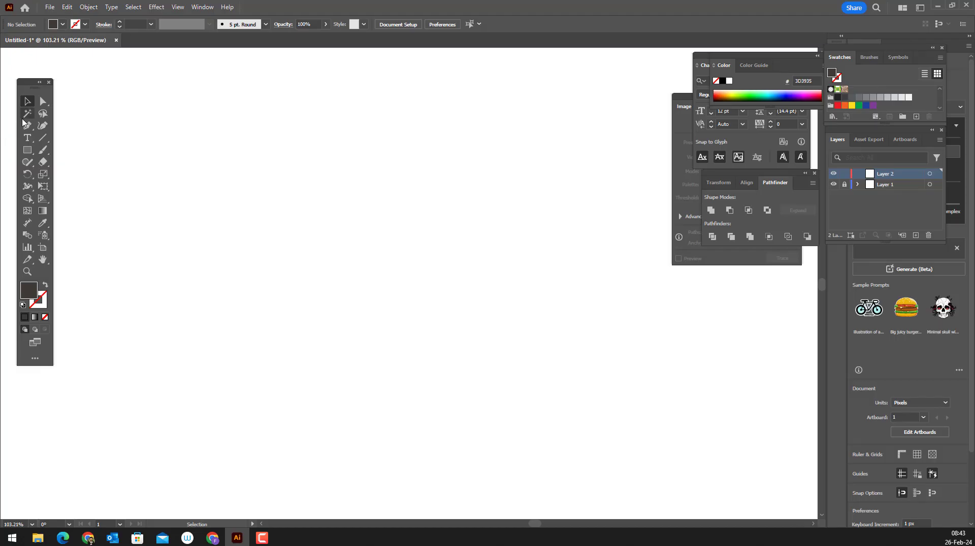
Draw a dark brown hair rectangle and round its top corners.
{"action": "left_click_drag", "start_coordinate": [314, 128], "coordinate": [477, 253]}
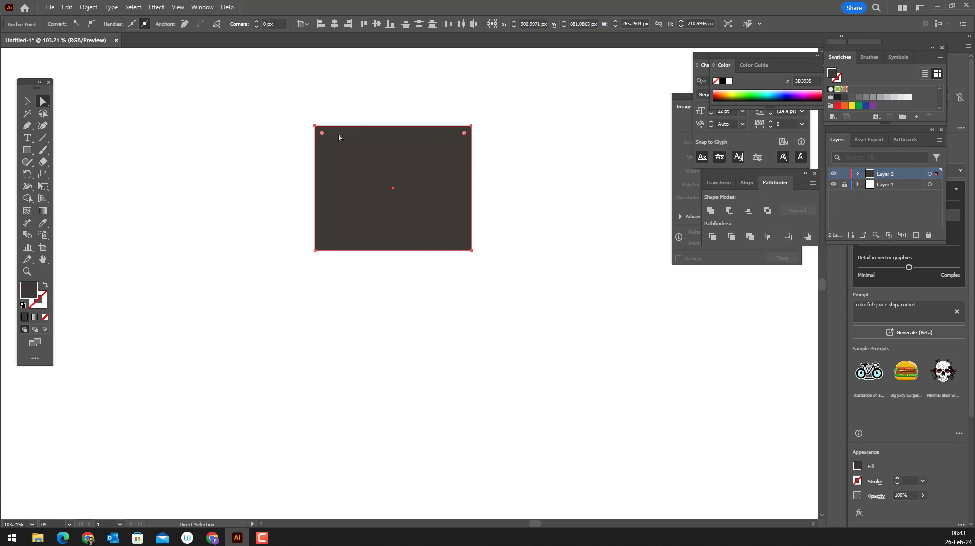
{"action": "left_click_drag", "start_coordinate": [322, 133], "coordinate": [322, 193]}
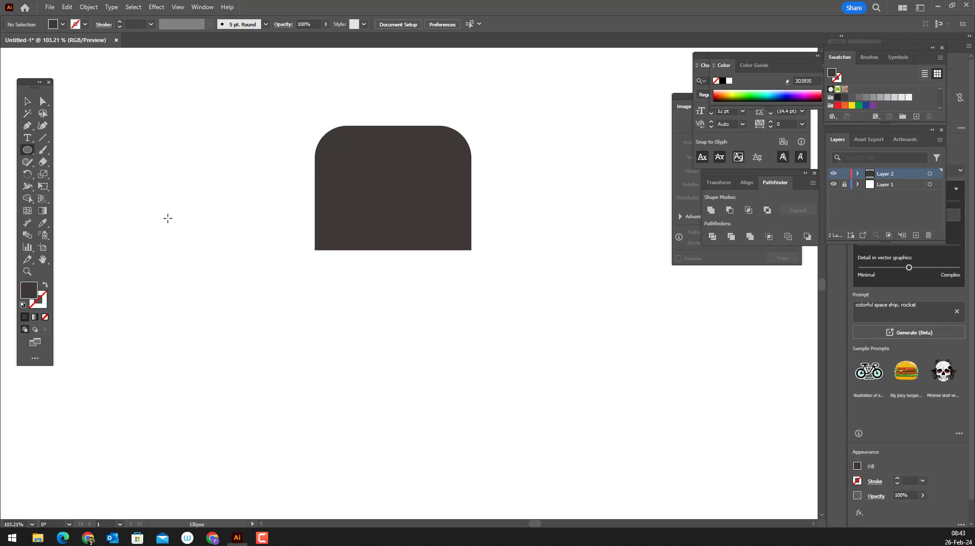
Draw a peach F2BA88 ear circle left of the hair and copy it.
{"action": "left_click_drag", "start_coordinate": [232, 213], "coordinate": [315, 292]}
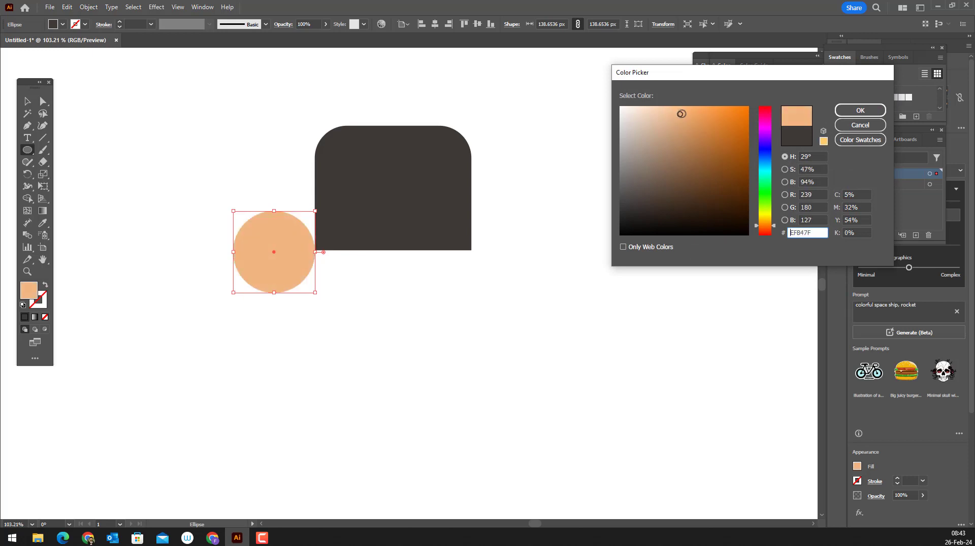
{"action": "left_click", "coordinate": [860, 110]}
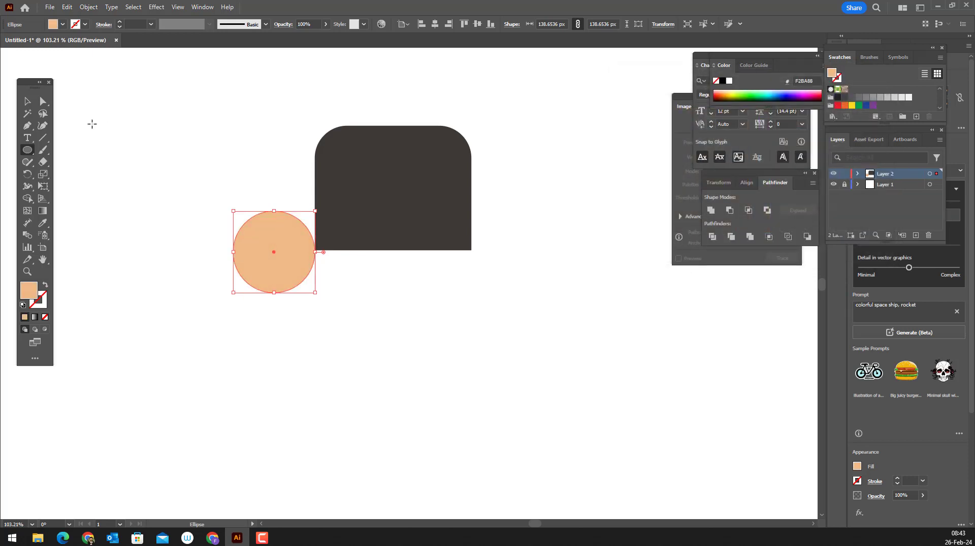
{"action": "left_click", "coordinate": [67, 7]}
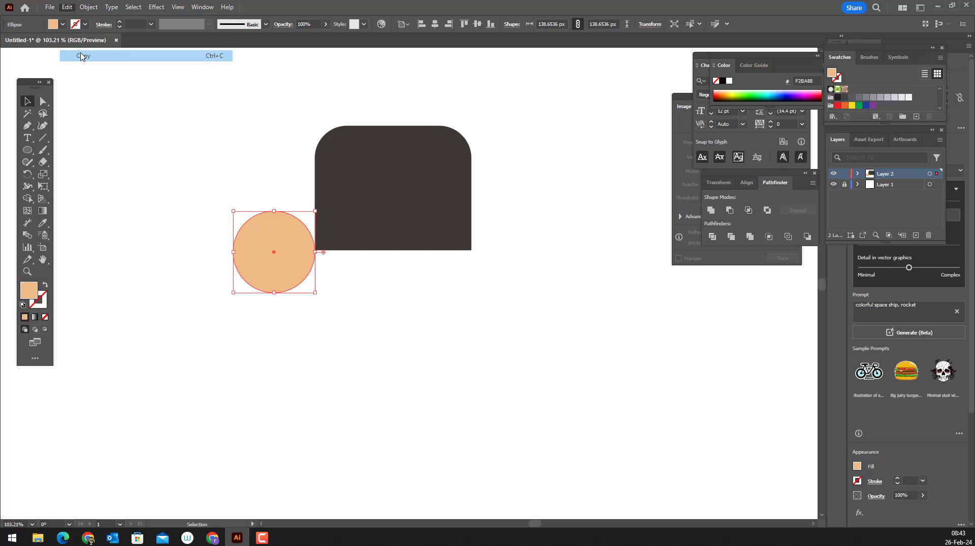
{"action": "left_click", "coordinate": [83, 55]}
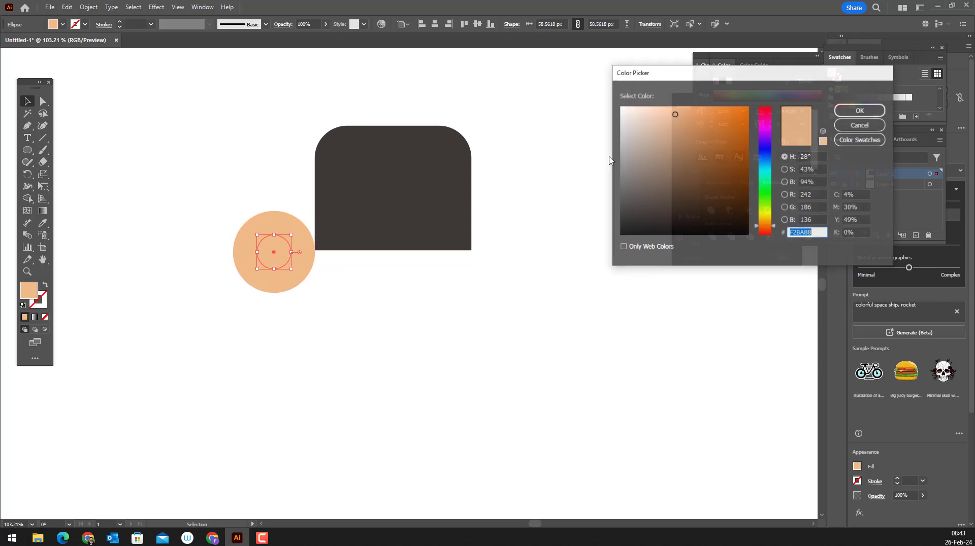
Colour the pasted inner circle darker peach E29B61 for the inner ear.
{"action": "left_click", "coordinate": [693, 119]}
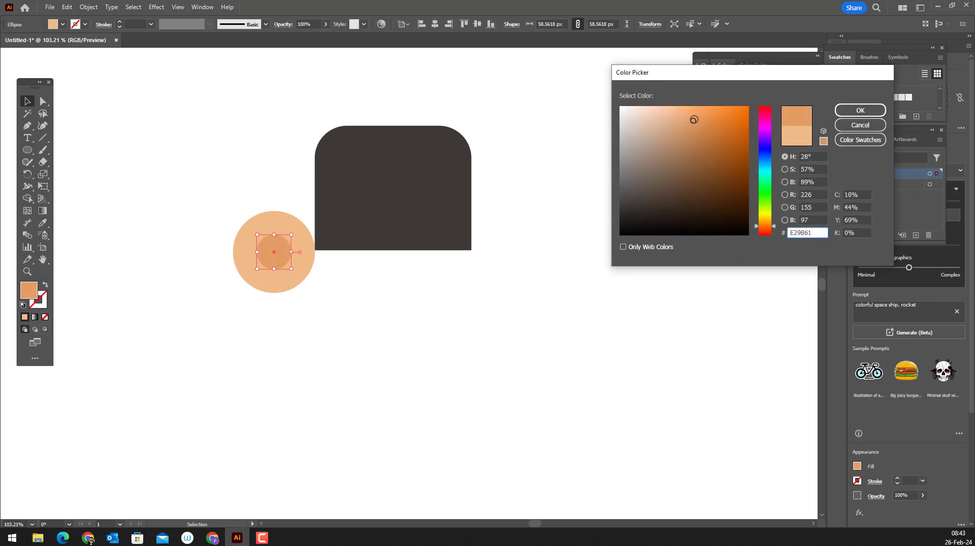
{"action": "left_click", "coordinate": [859, 110]}
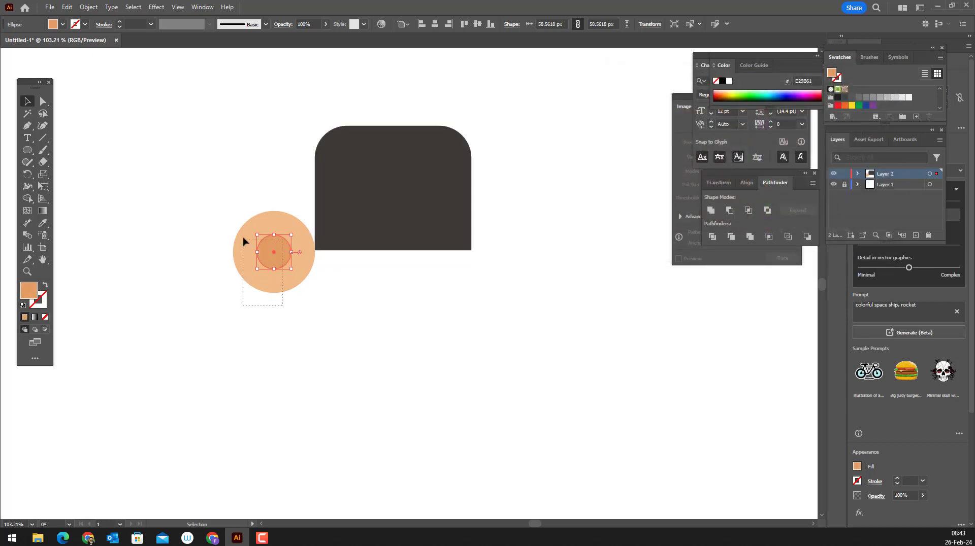
{"action": "left_click", "coordinate": [88, 7]}
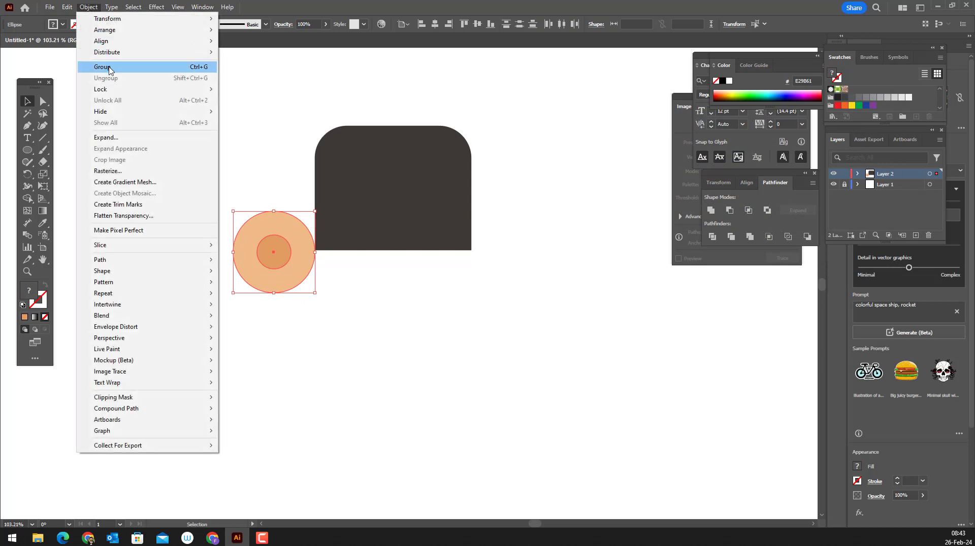
Group the ear circles and duplicate the ear to the right side of the hair.
{"action": "left_click", "coordinate": [103, 67]}
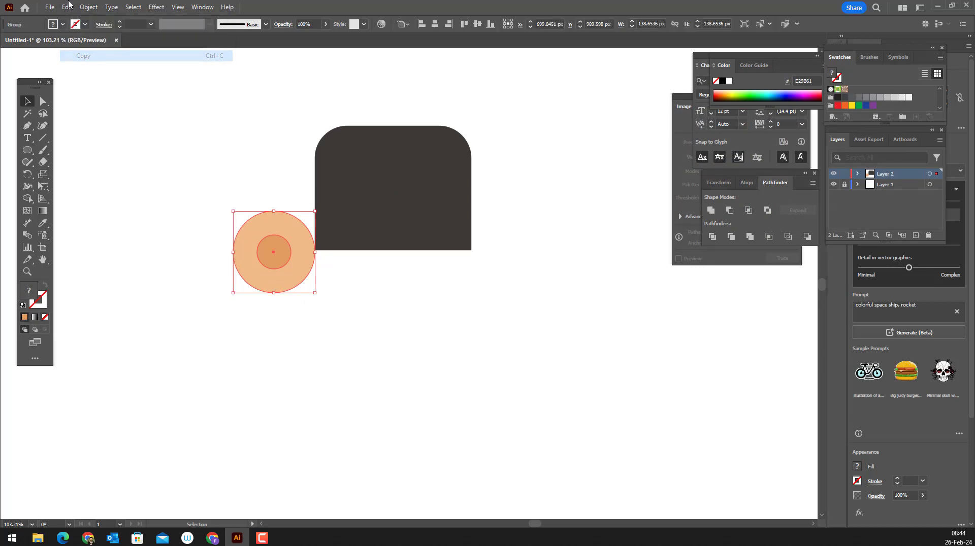
{"action": "left_click_drag", "start_coordinate": [273, 252], "coordinate": [528, 252]}
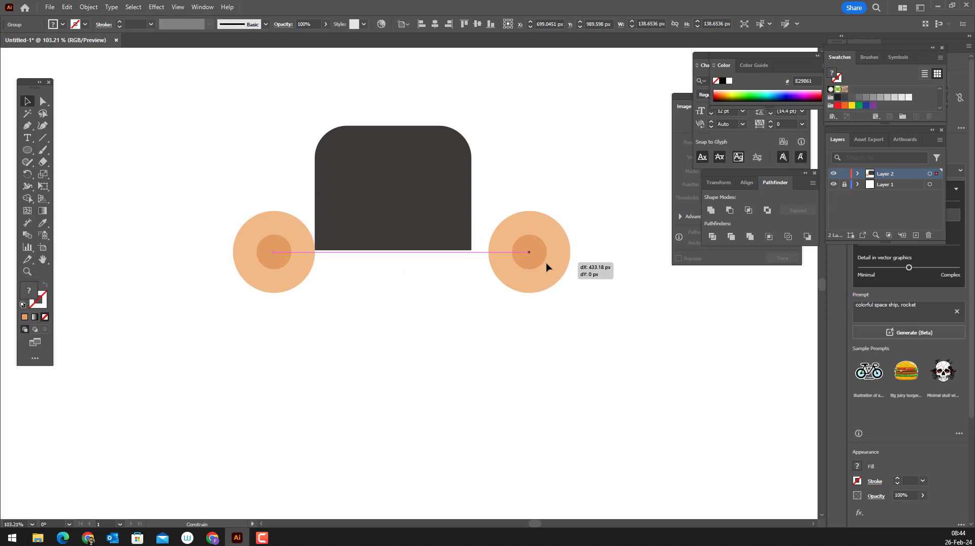
{"action": "left_click_drag", "start_coordinate": [528, 252], "coordinate": [512, 252]}
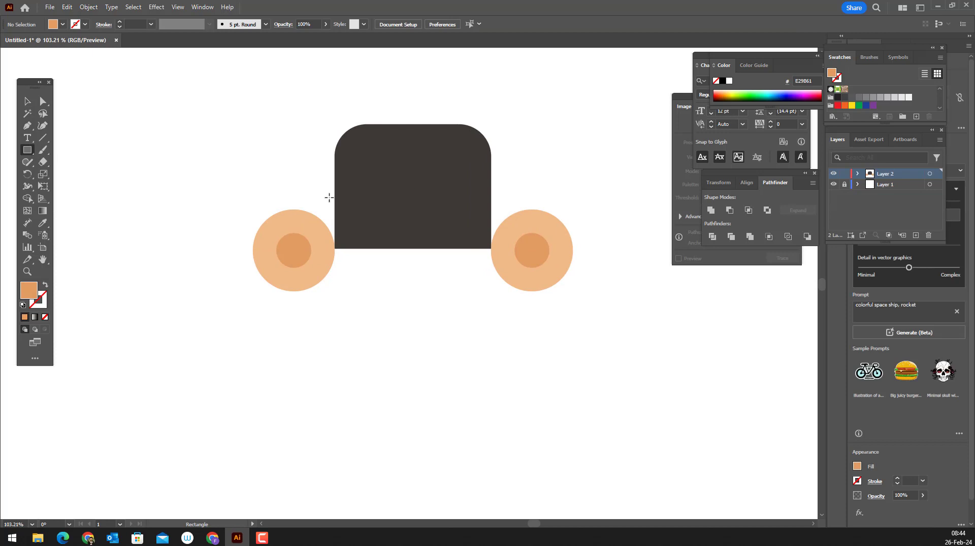
Draw the peach forehead block over the lower part of the hair.
{"action": "left_click_drag", "start_coordinate": [353, 181], "coordinate": [478, 310]}
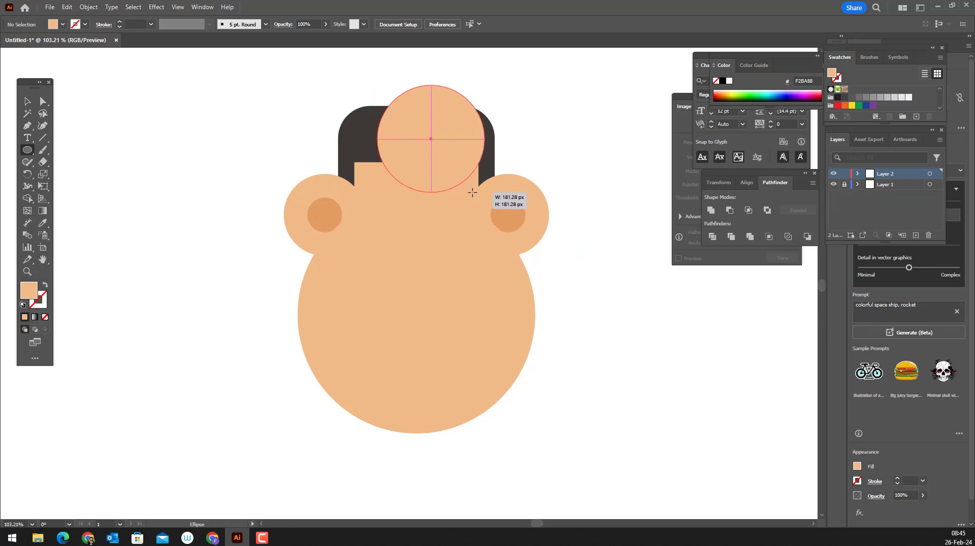
Fill the top circle with the hair colour and trim the inner ears with Pathfinder.
{"action": "left_click", "coordinate": [397, 116]}
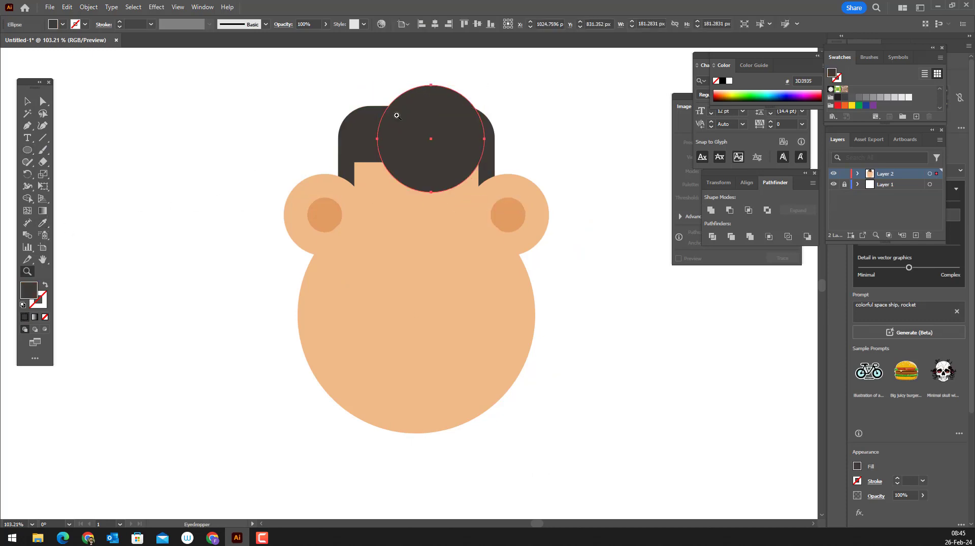
{"action": "key", "text": "ctrl+-"}
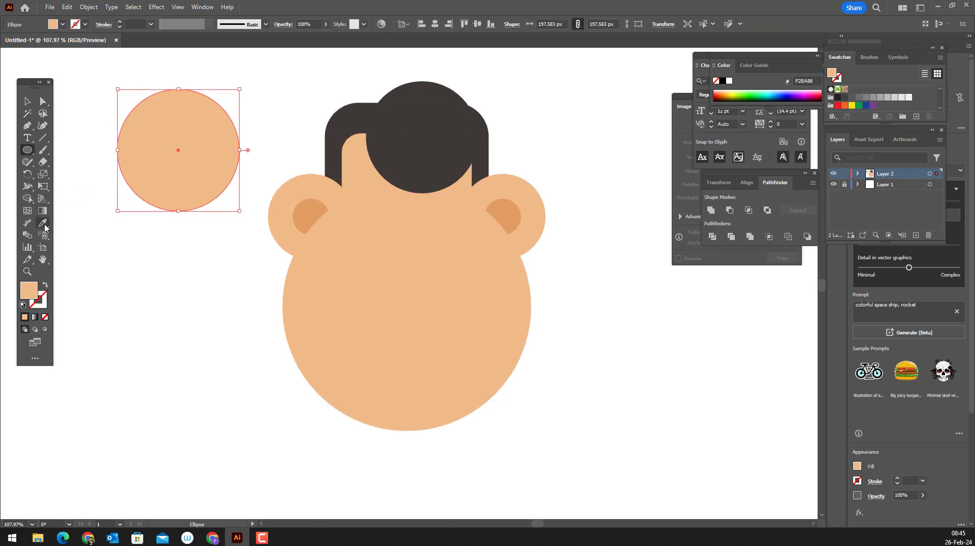
{"action": "left_click", "coordinate": [28, 149]}
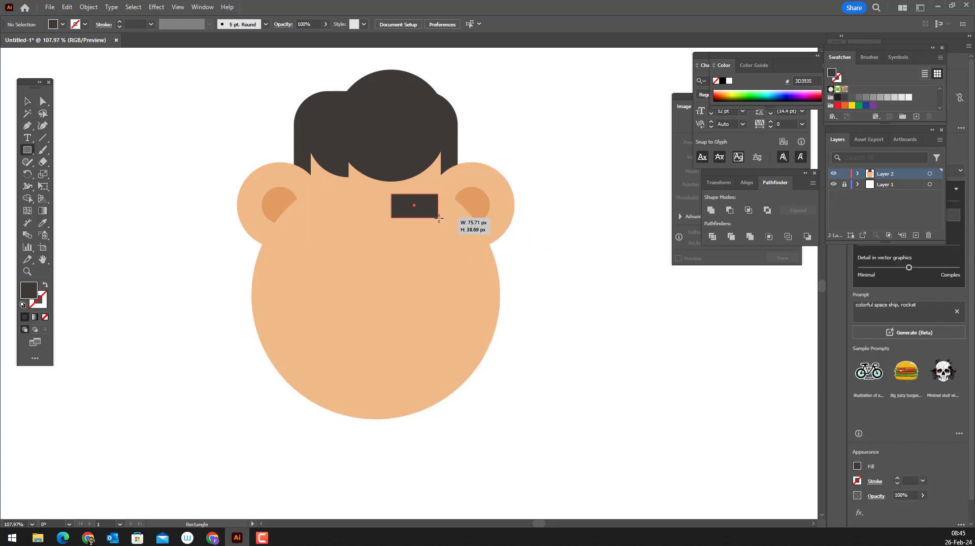
Round the dark eye rectangle into a pill and duplicate it for the second eye.
{"action": "left_click", "coordinate": [28, 102]}
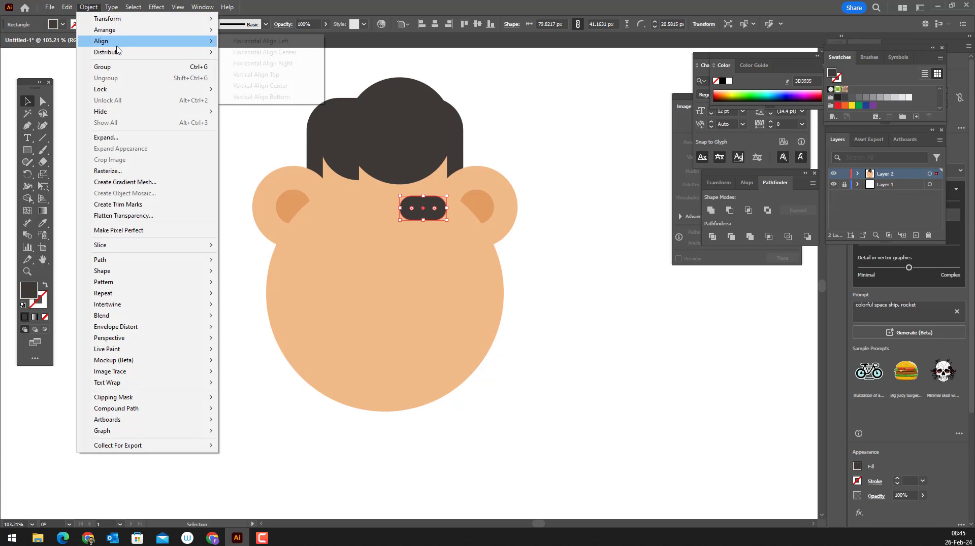
{"action": "left_click", "coordinate": [67, 6]}
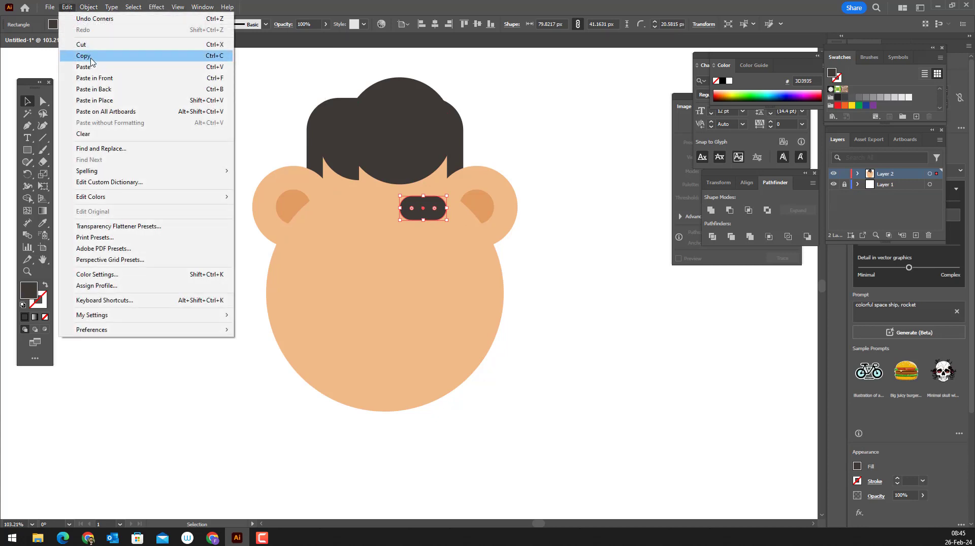
{"action": "left_click", "coordinate": [83, 56]}
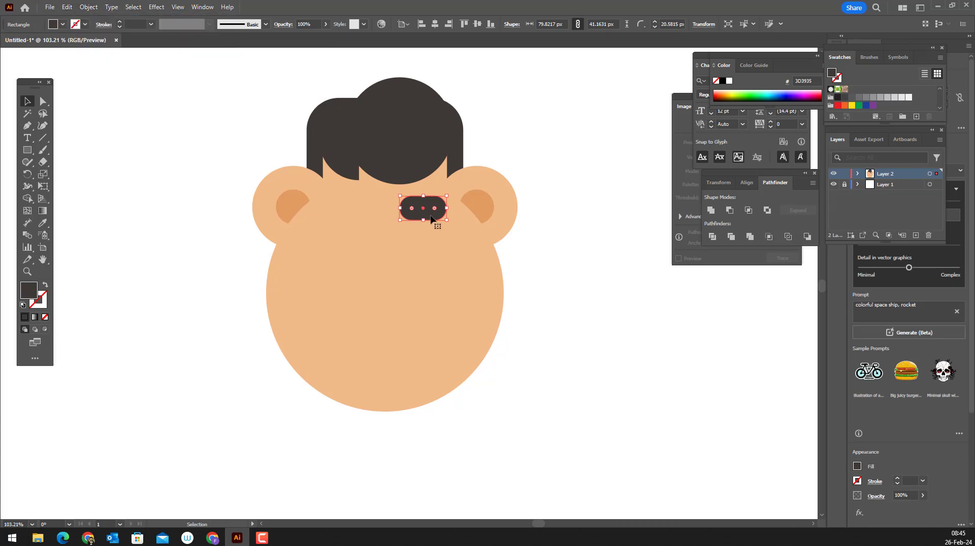
{"action": "left_click_drag", "start_coordinate": [423, 208], "coordinate": [346, 208]}
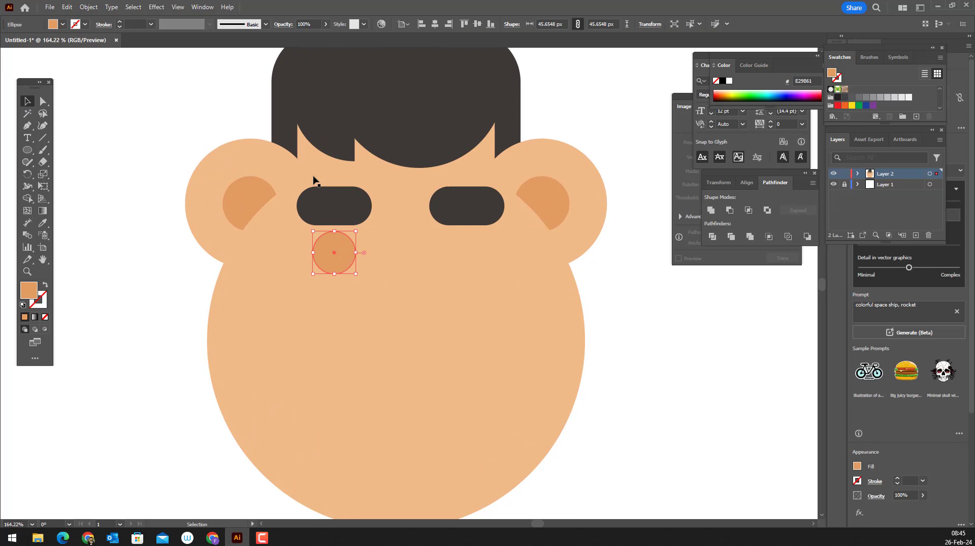
Copy the darker peach cheek circle and place it under the right eye.
{"action": "left_click", "coordinate": [66, 6]}
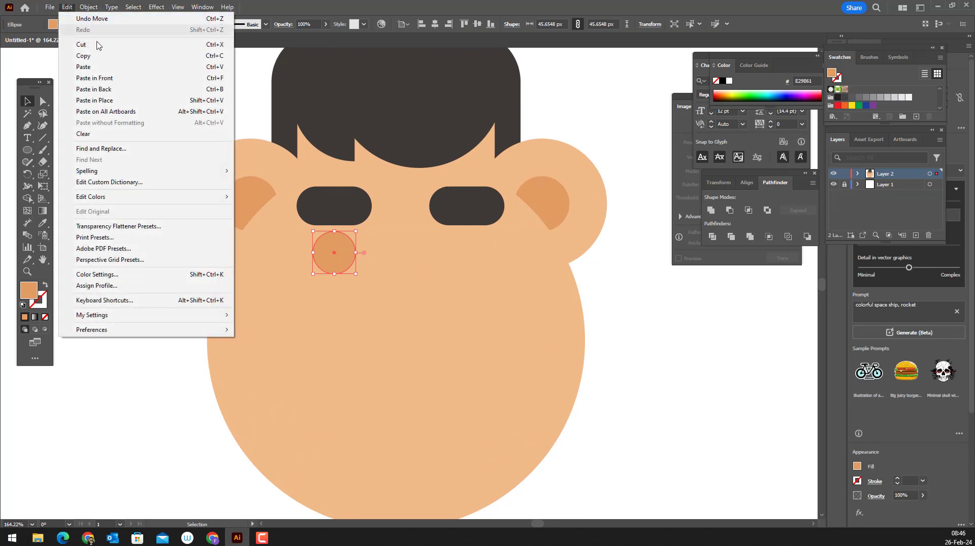
{"action": "left_click_drag", "start_coordinate": [333, 252], "coordinate": [466, 252]}
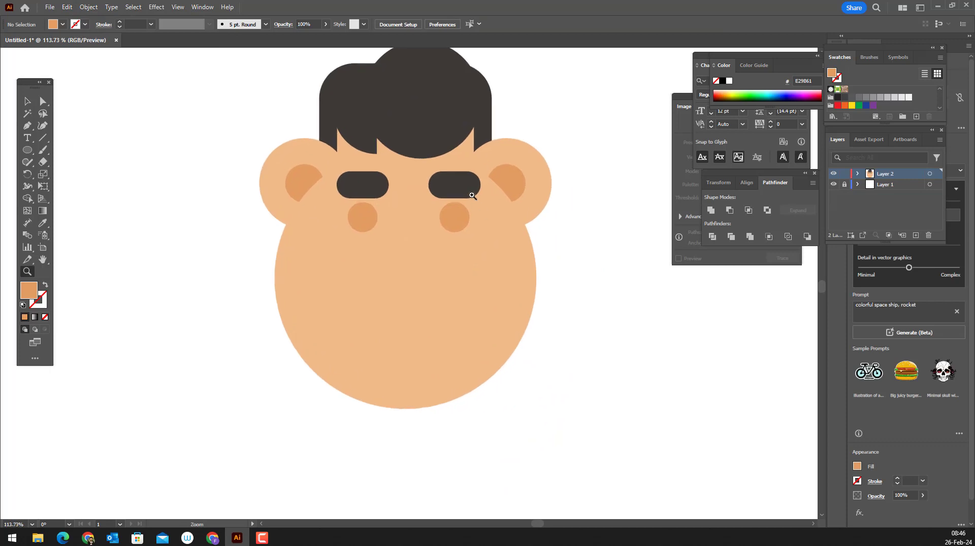
Draw the mouth rectangle in the cheek colour, round it into a half-circle, and select the whole face.
{"action": "scroll", "scroll_direction": "down", "scroll_amount": 3}
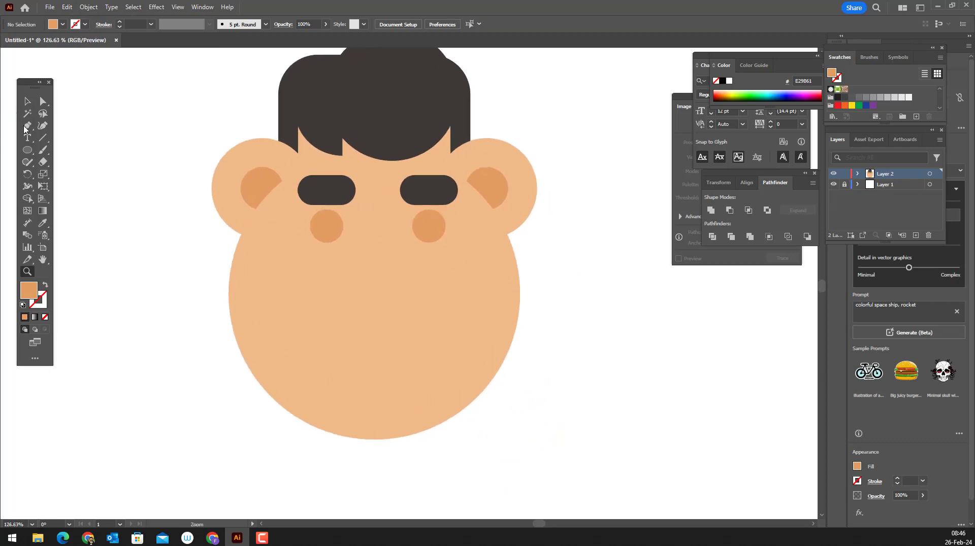
{"action": "left_click_drag", "start_coordinate": [343, 274], "coordinate": [420, 312]}
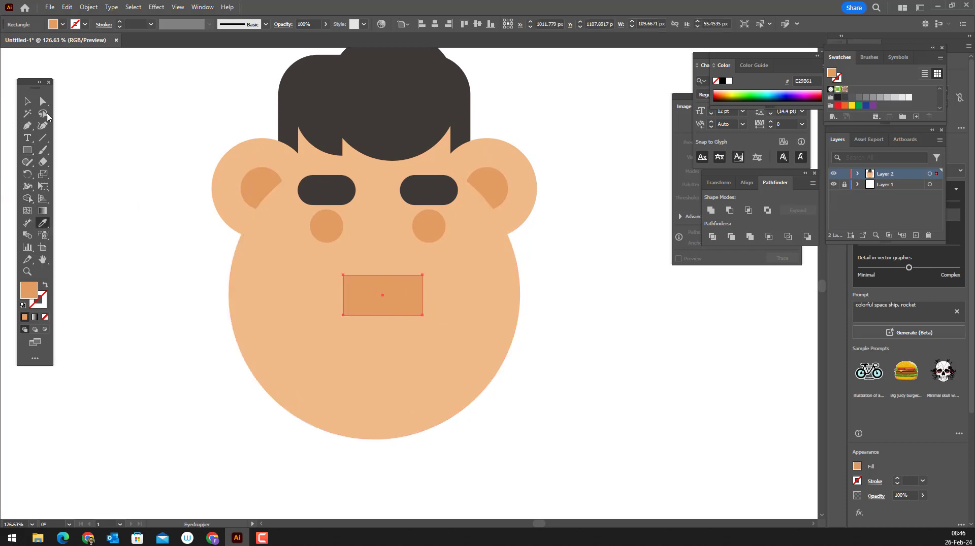
{"action": "left_click", "coordinate": [42, 102]}
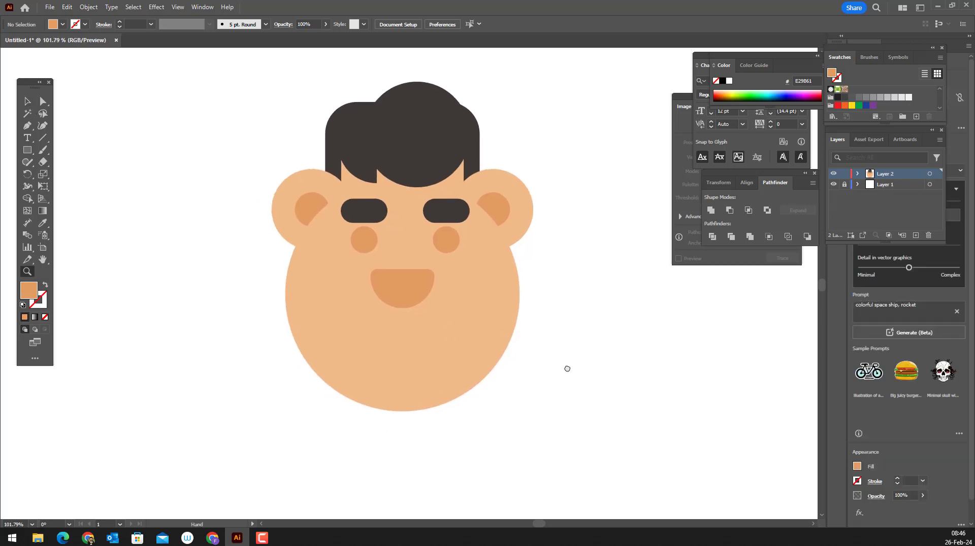
{"action": "key", "text": "ctrl+a"}
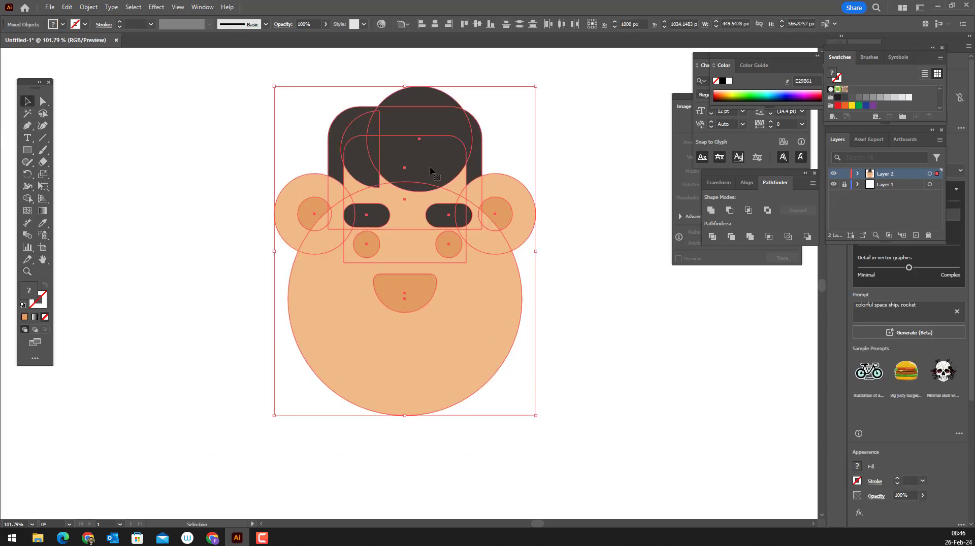